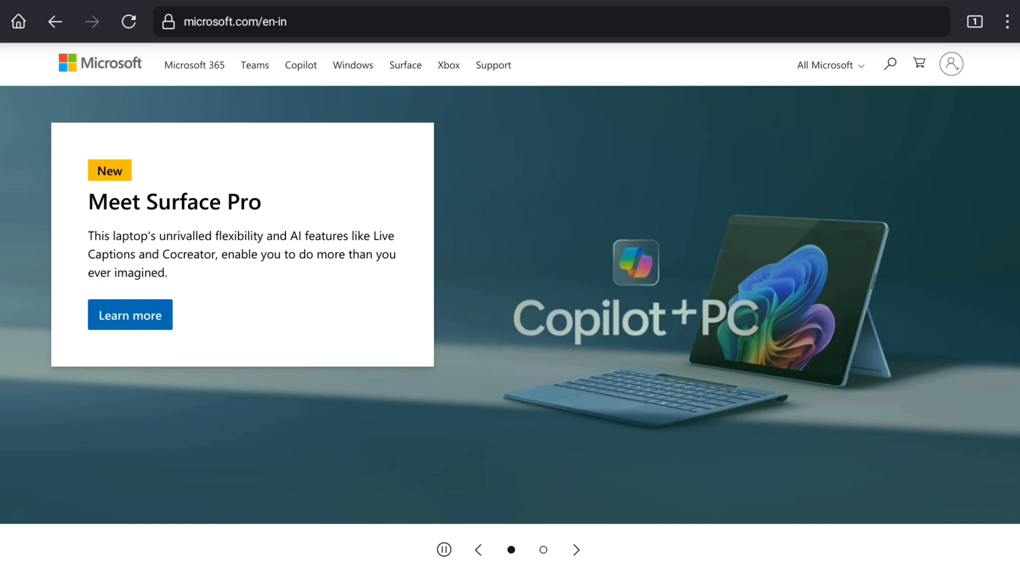
mouse_move(661, 302)
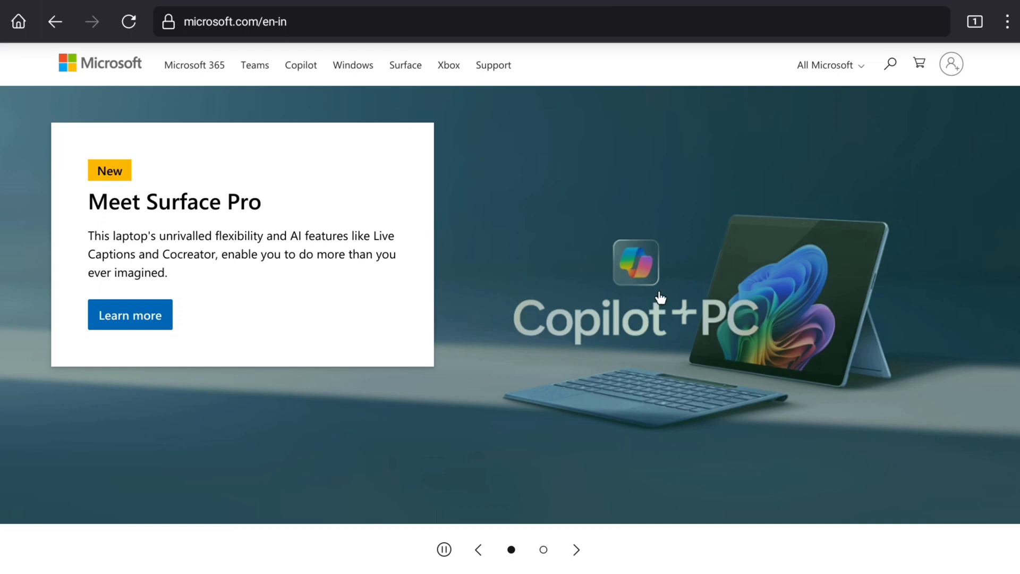
Open the Microsoft sign-in page from the account icon at top right.
click(951, 64)
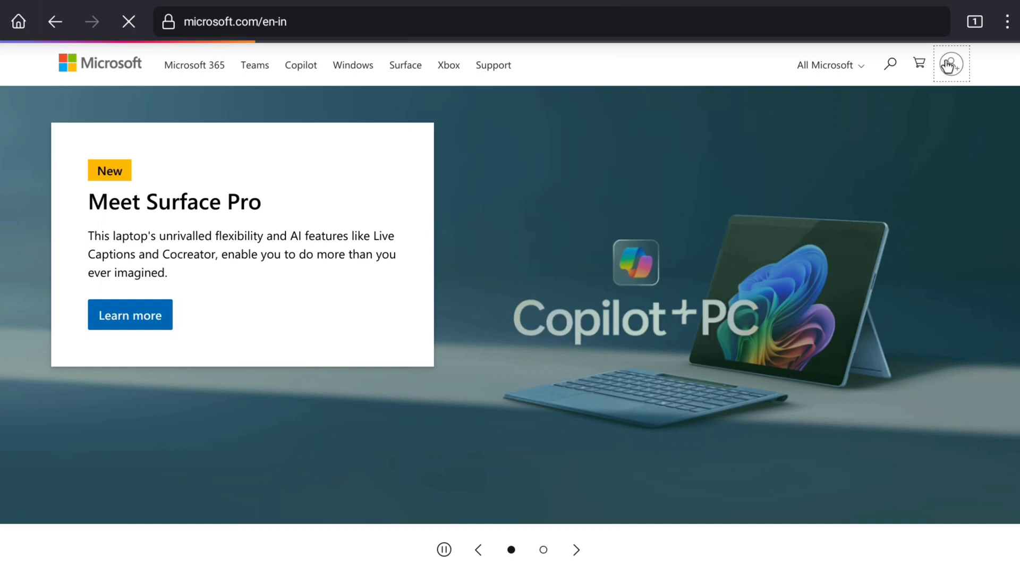
click(952, 63)
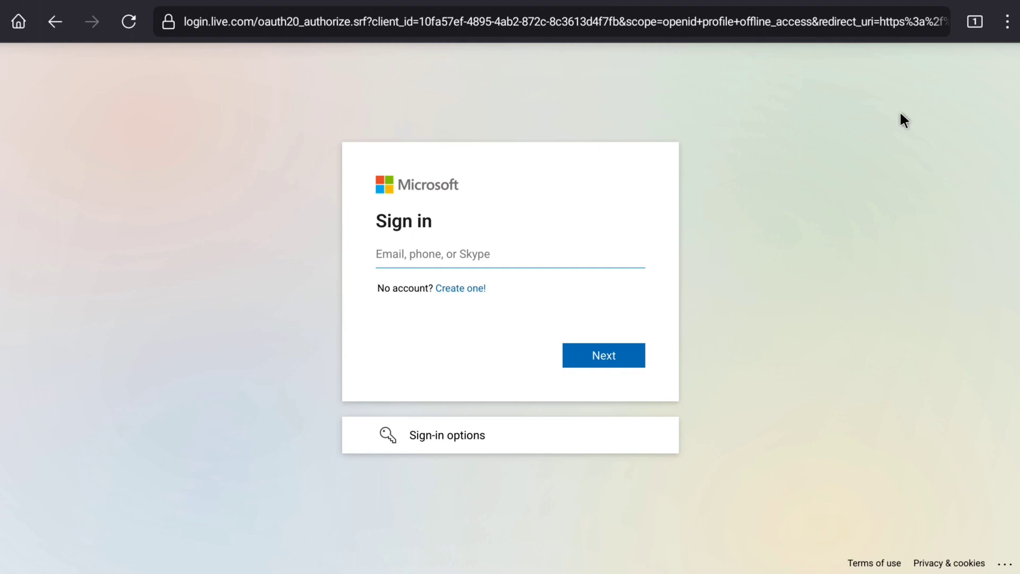
mouse_move(848, 169)
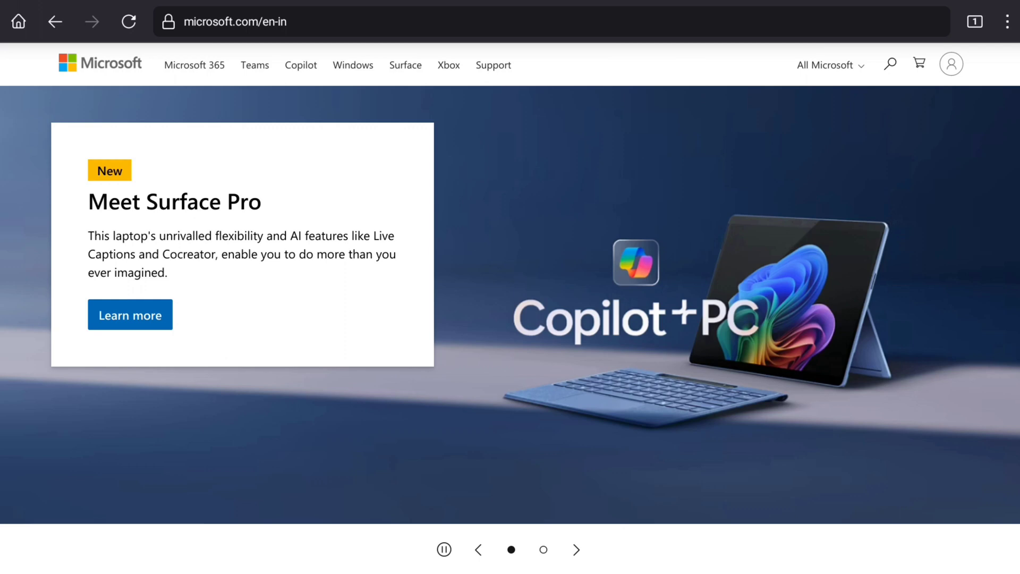
Go to the Microsoft account dashboard via 'My Microsoft account' in the account flyout.
click(951, 64)
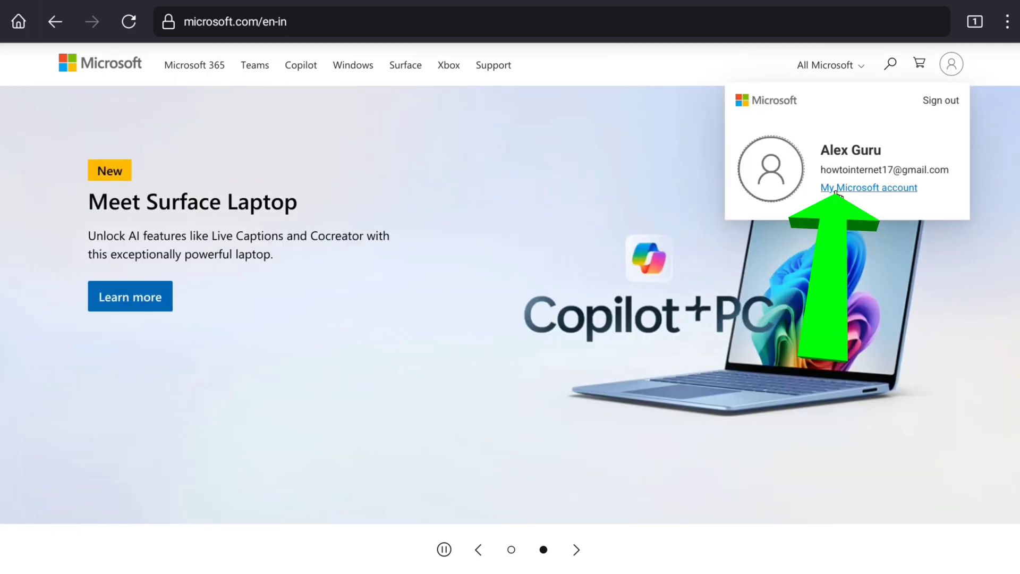
click(869, 187)
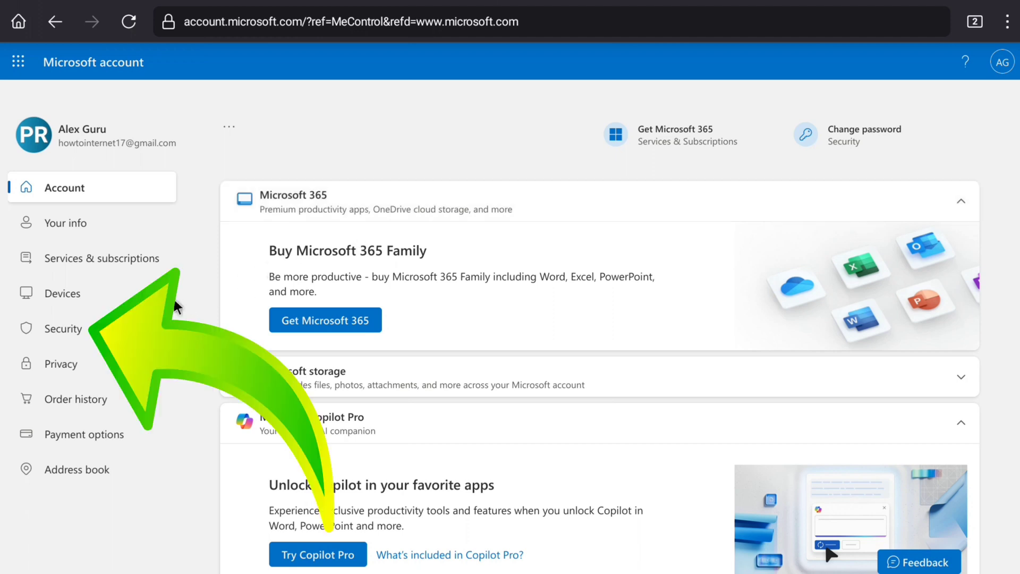
Open Security from the left sidebar, triggering the identity verification prompt.
click(63, 328)
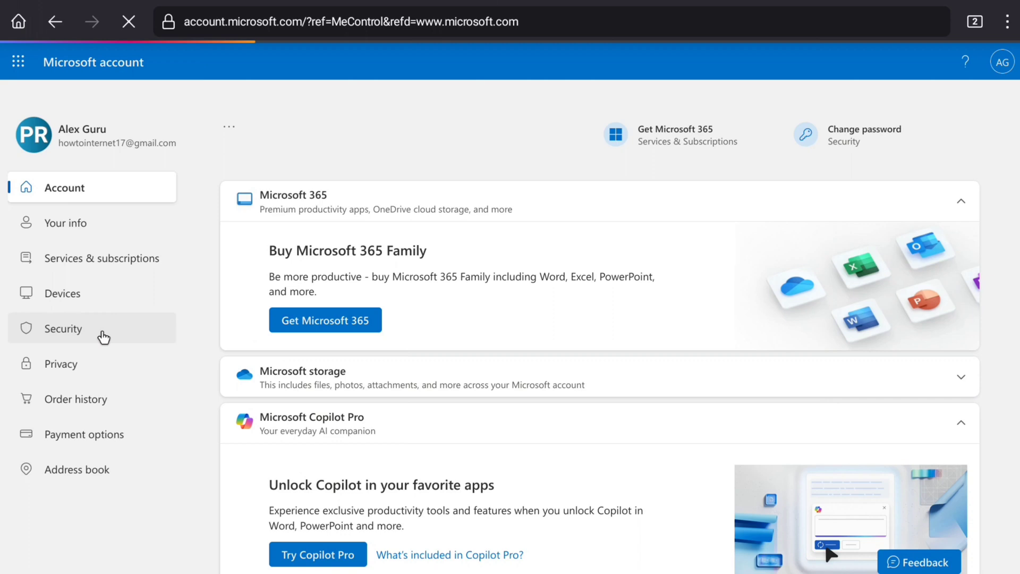
click(63, 329)
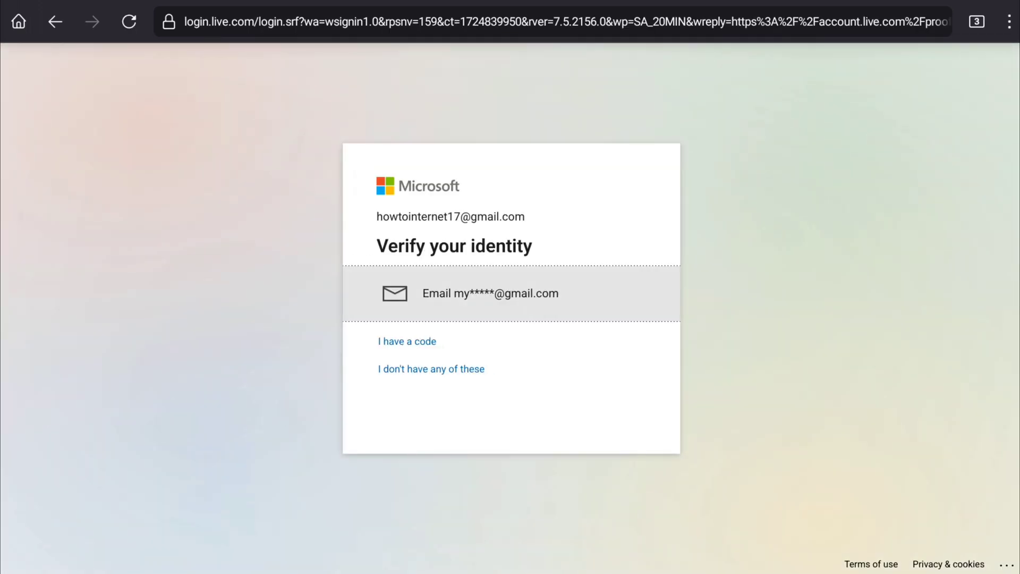
mouse_move(296, 427)
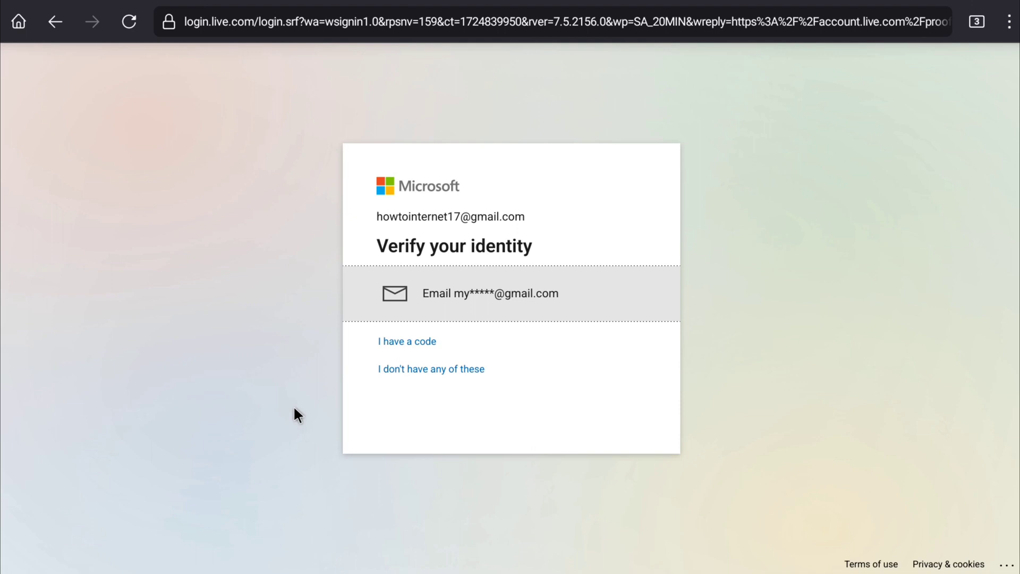
mouse_move(308, 420)
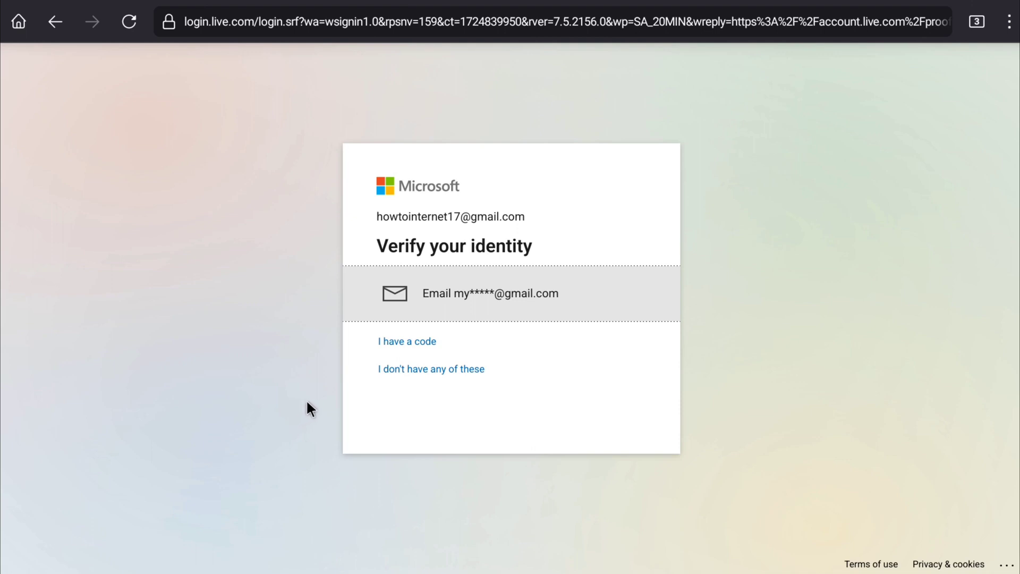
click(490, 293)
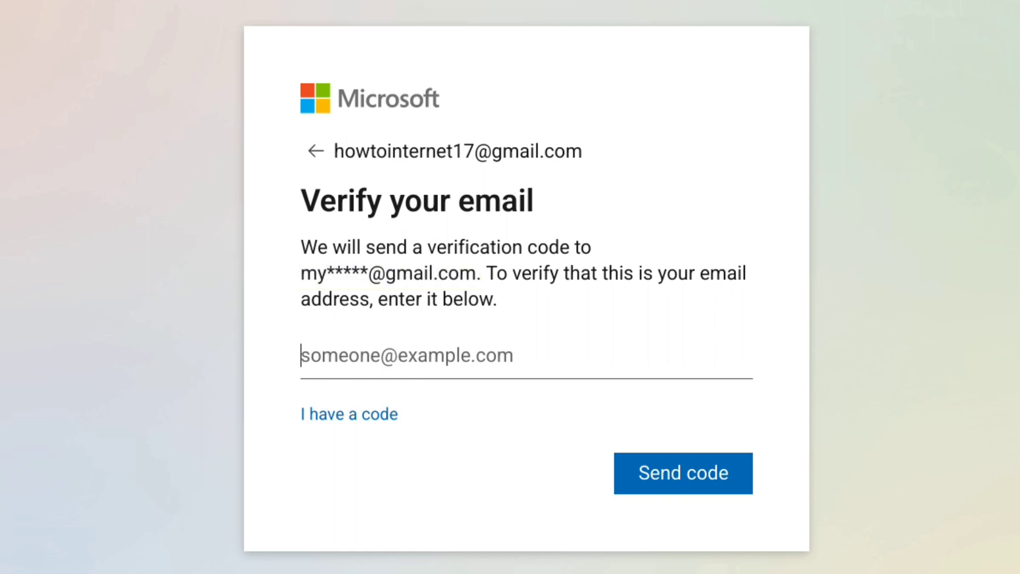
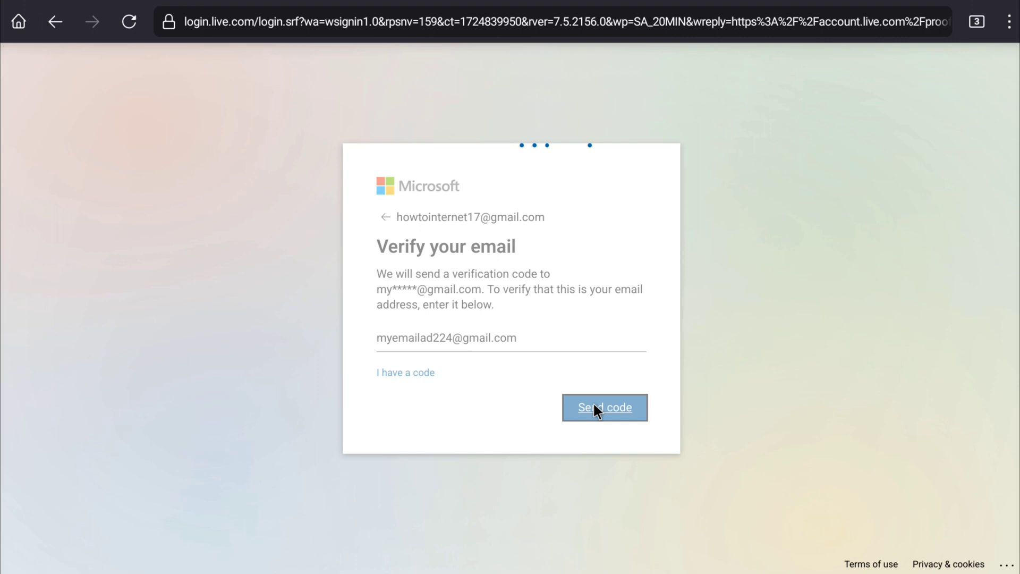
click(604, 408)
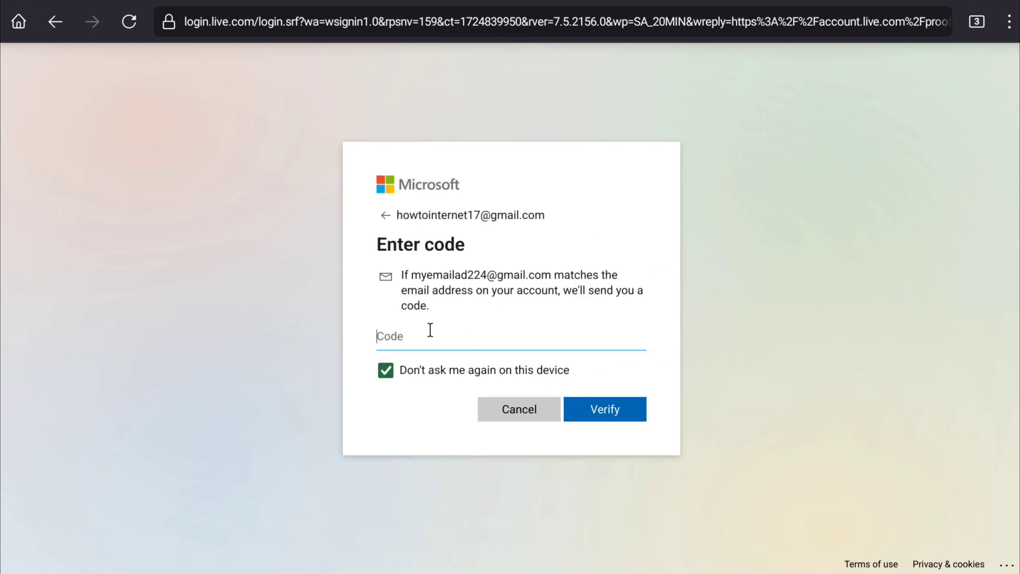
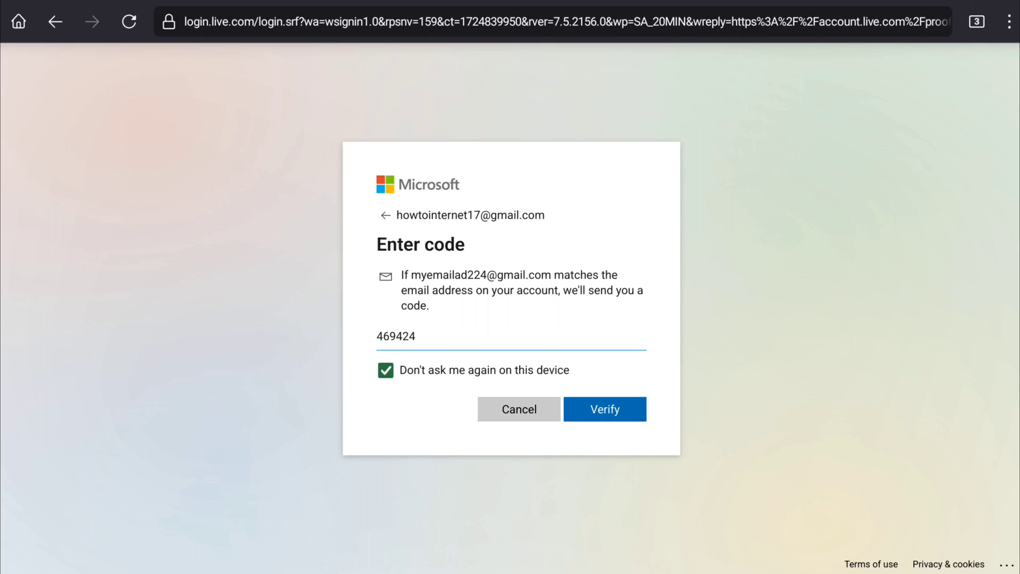
click(604, 409)
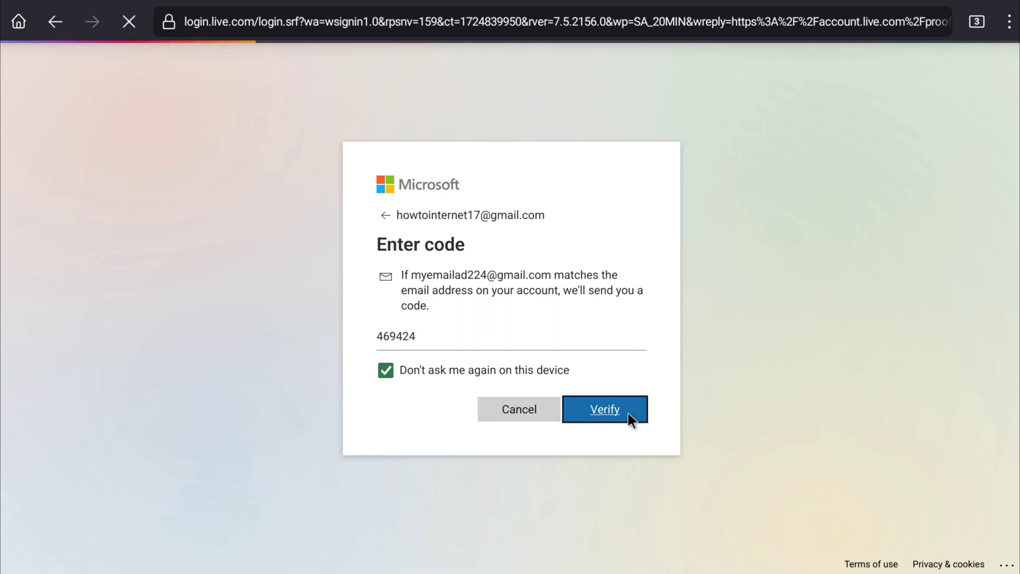
click(604, 409)
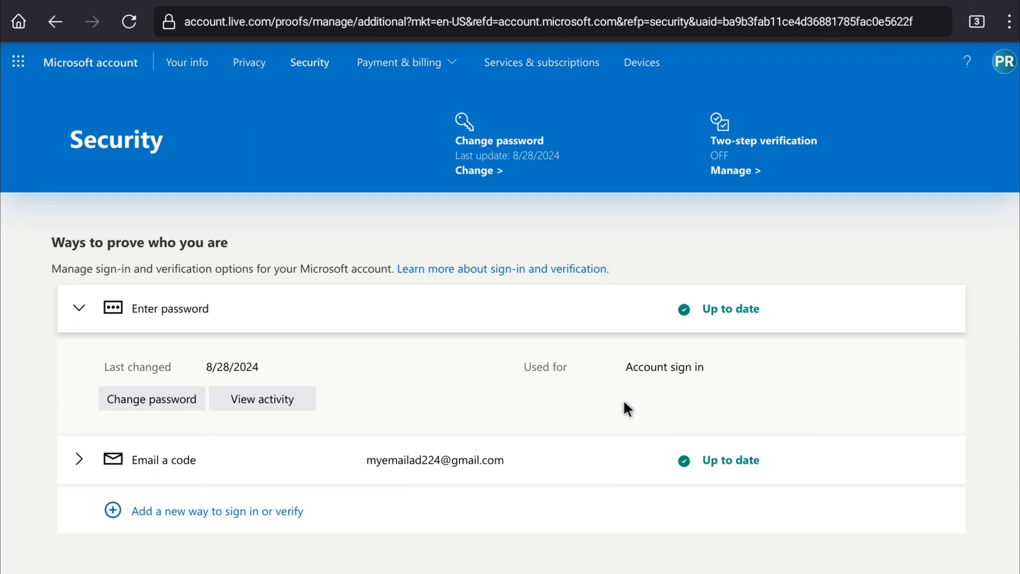
mouse_move(618, 397)
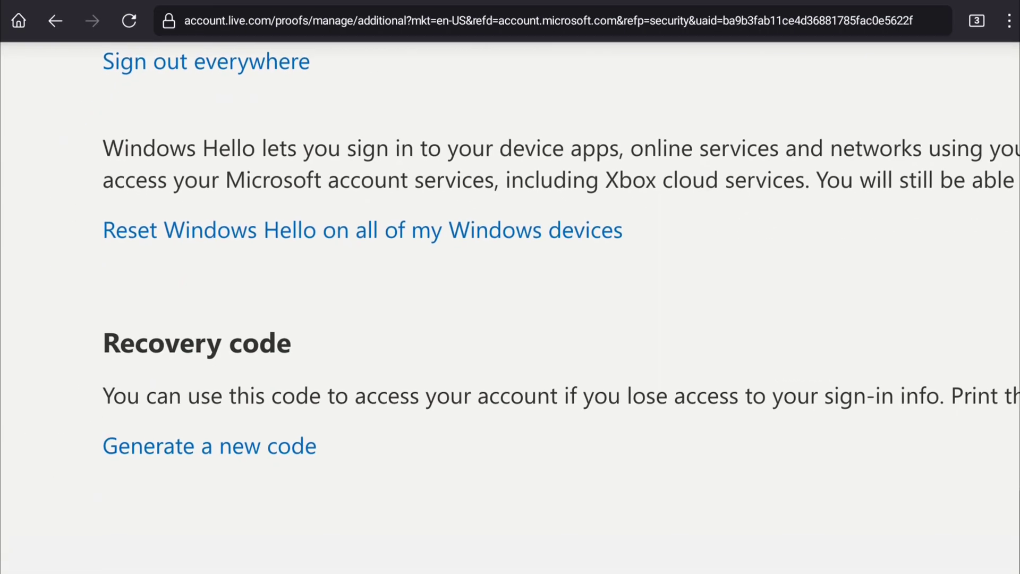
Generate a new recovery code under Recovery code, replacing the old one.
click(198, 446)
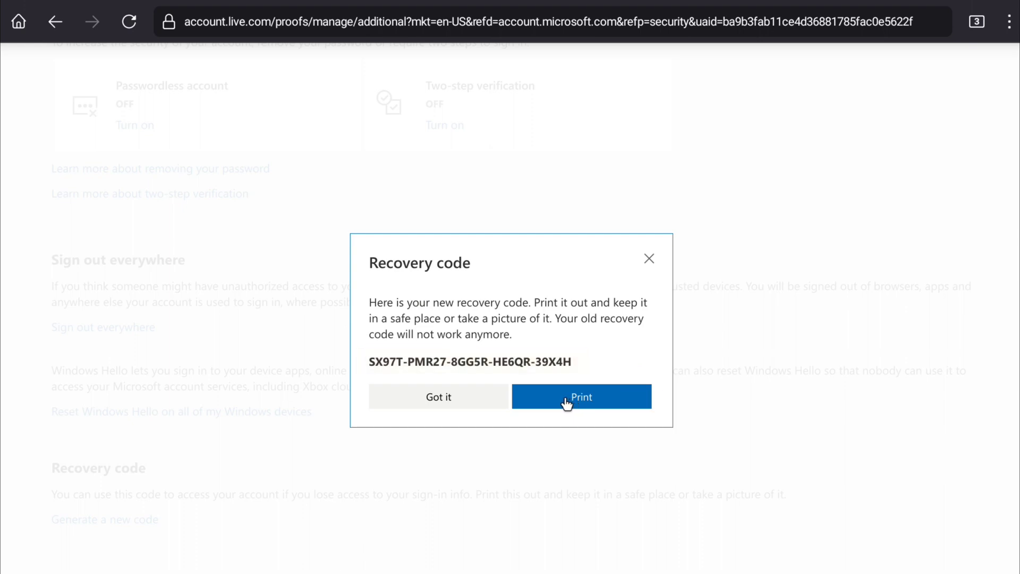
mouse_move(553, 404)
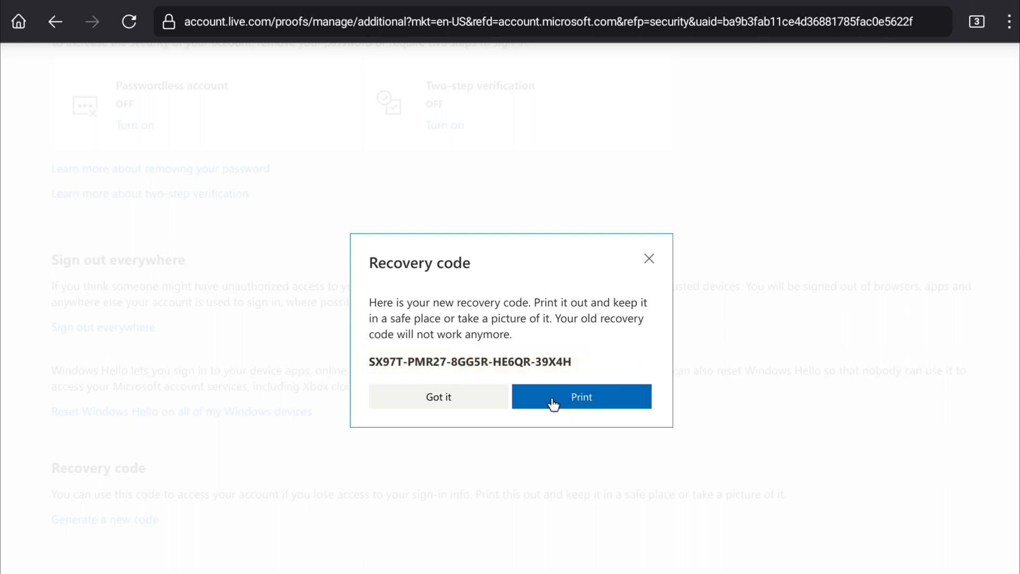